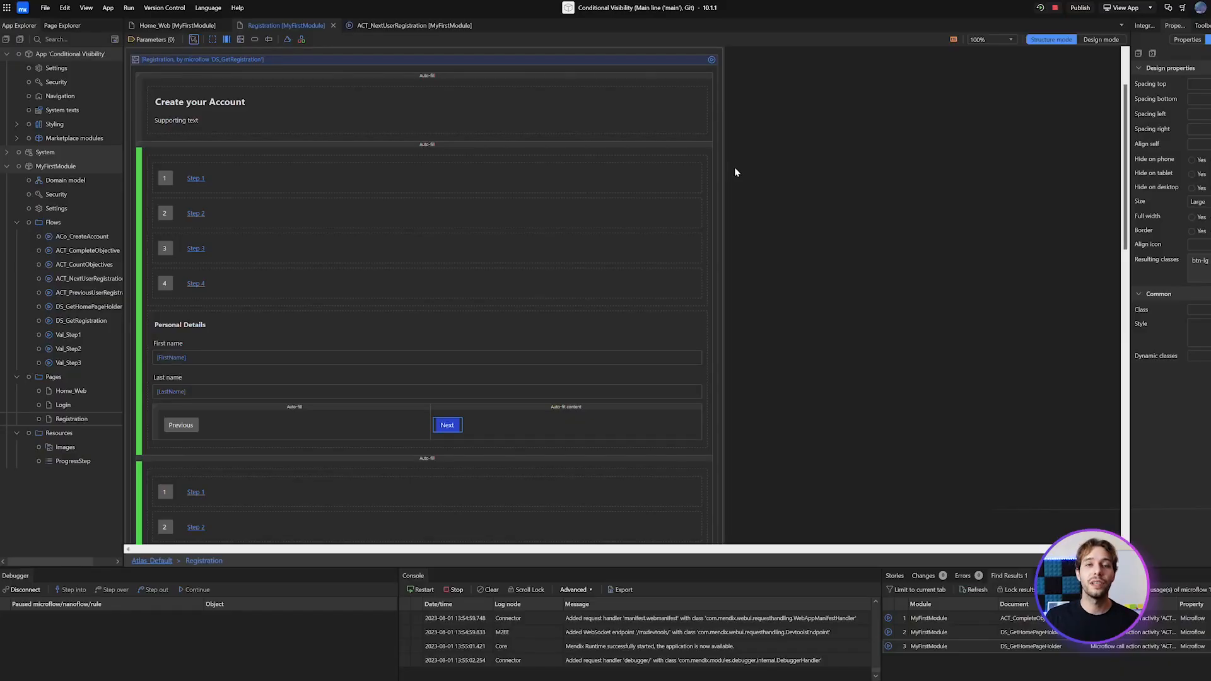
mouse_move(731, 169)
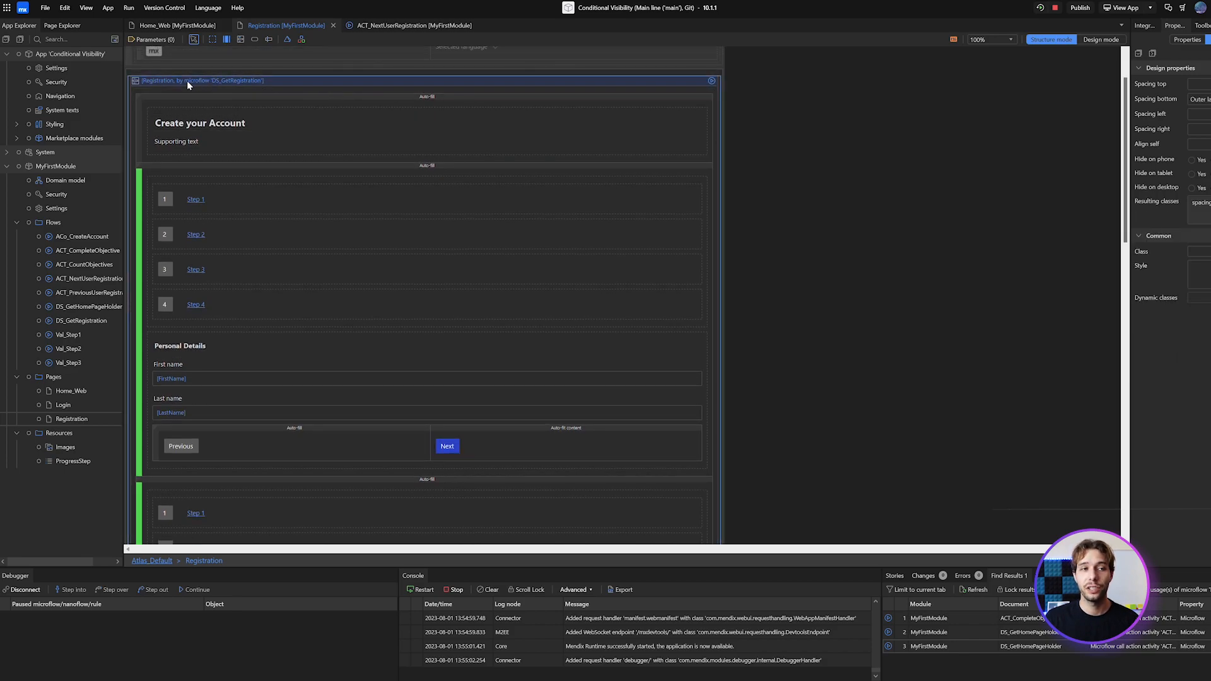
- Jump from the registration data view to the Registration entity, inspect ProgressStep, and return to the page
right_click(188, 86)
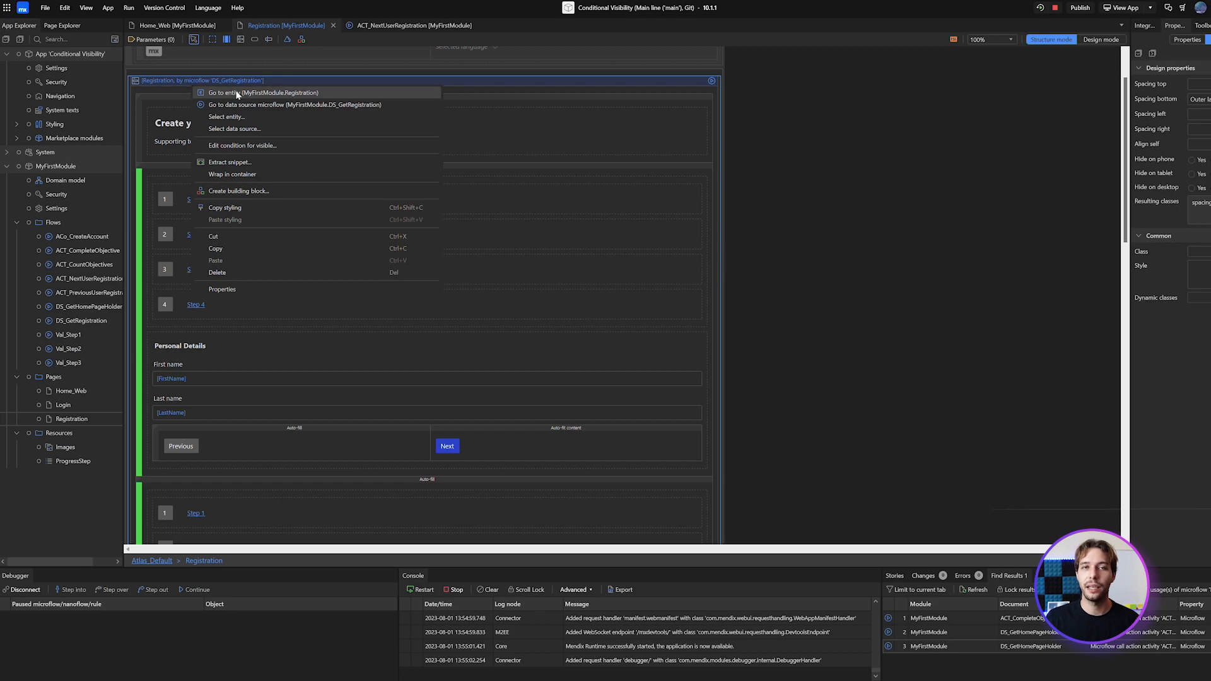
left_click(263, 94)
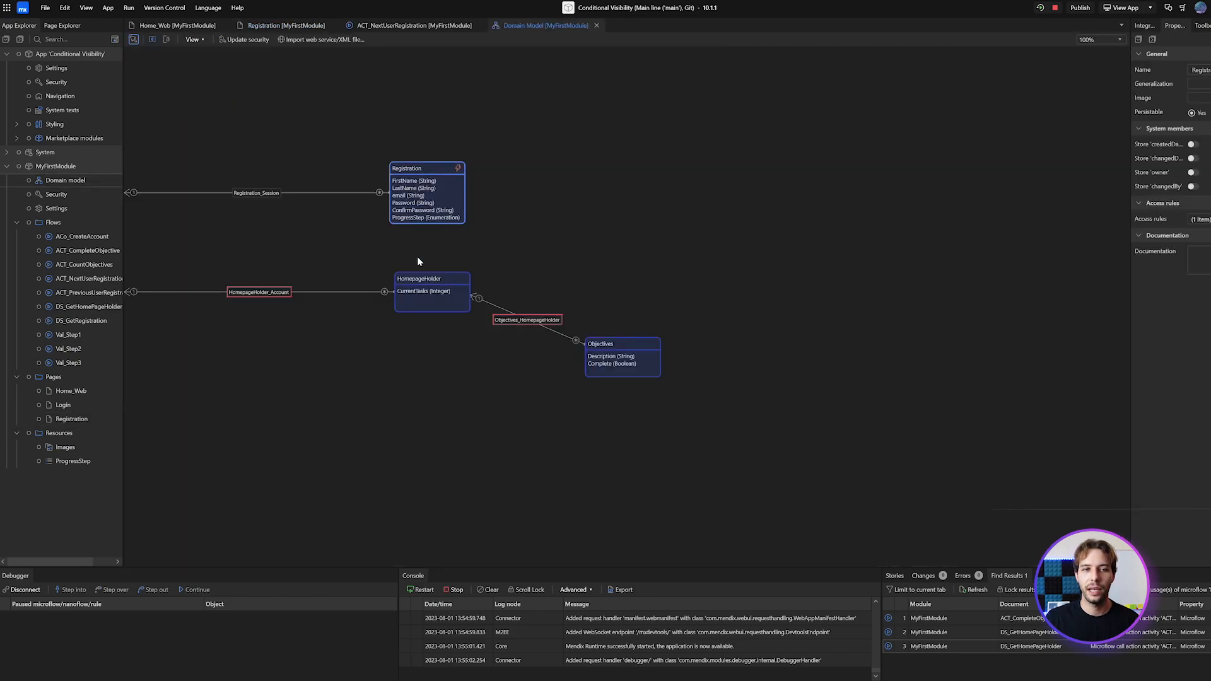
left_click(426, 217)
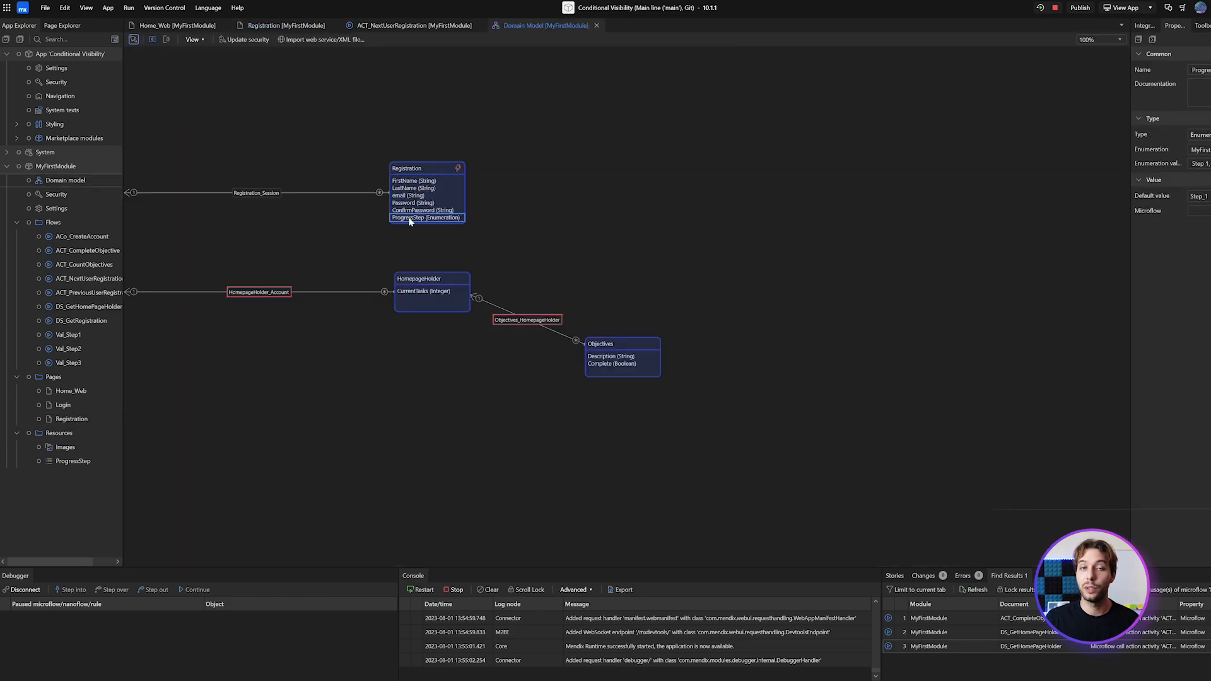
double_click(426, 216)
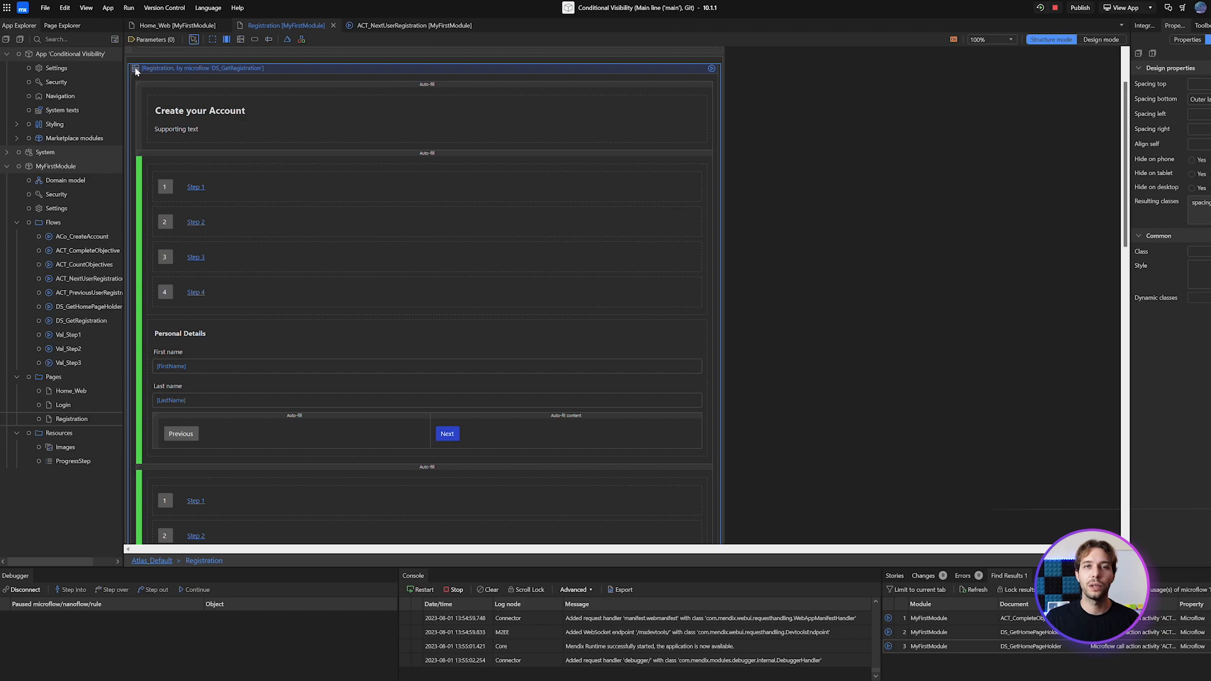
mouse_move(192, 74)
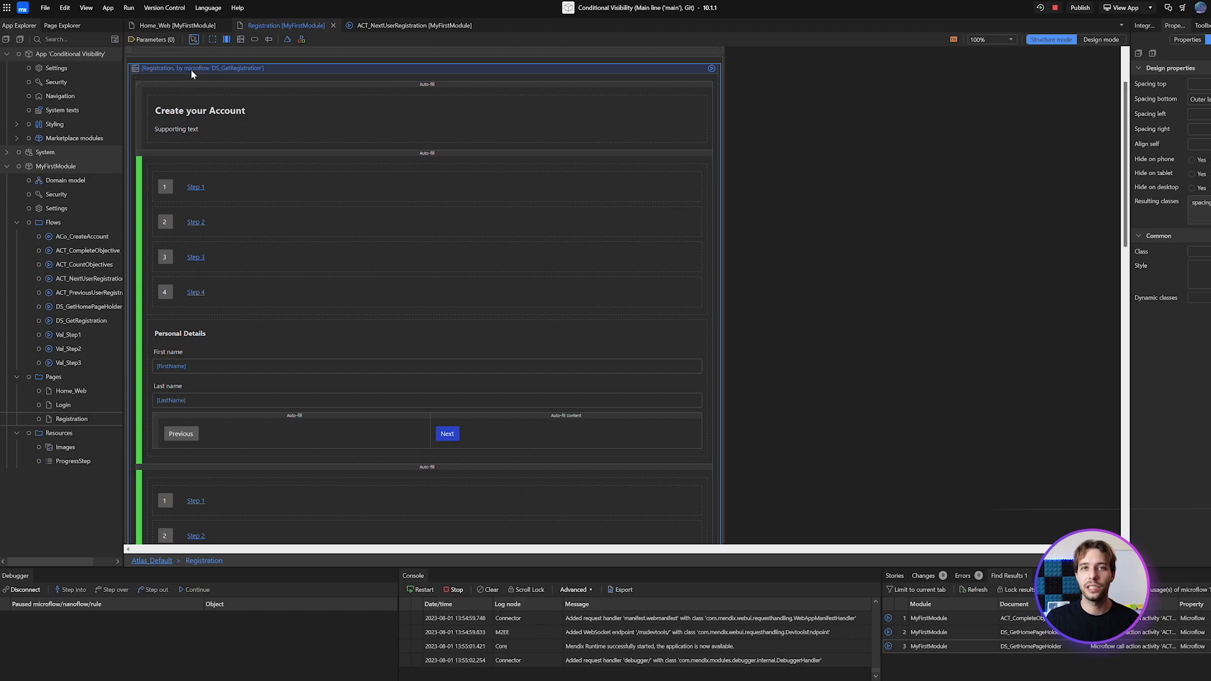
mouse_move(141, 179)
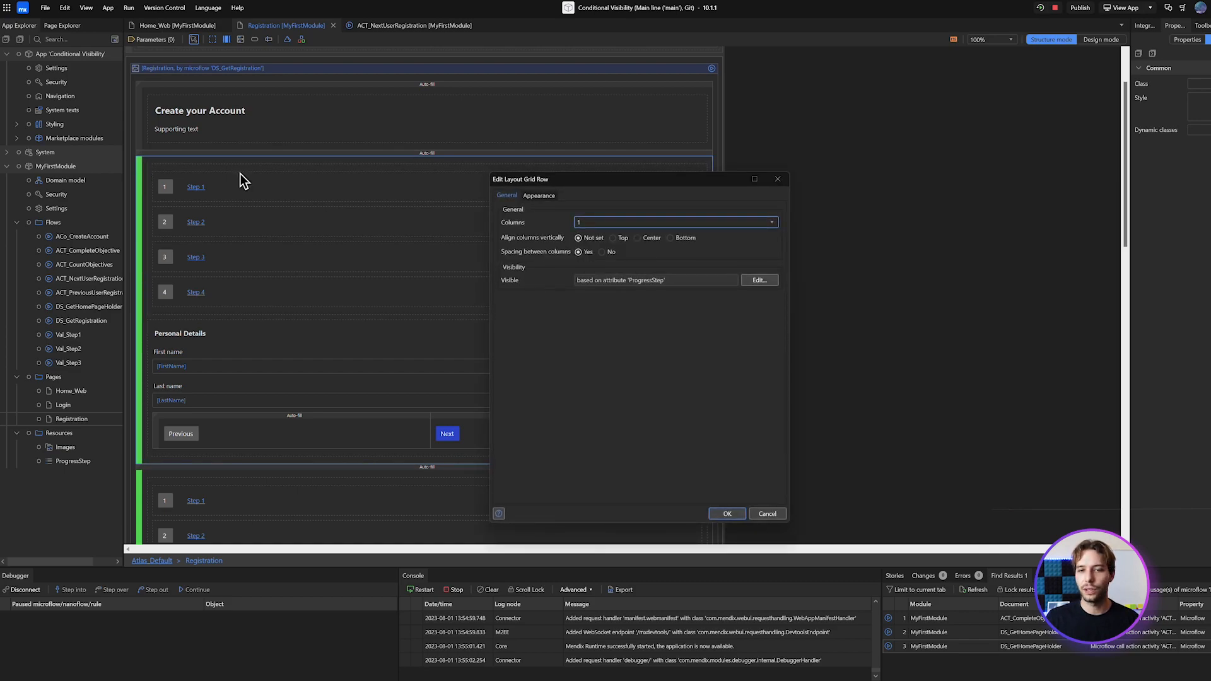
- View the step row's ProgressStep-based visibility condition and close the dialog
left_click(759, 280)
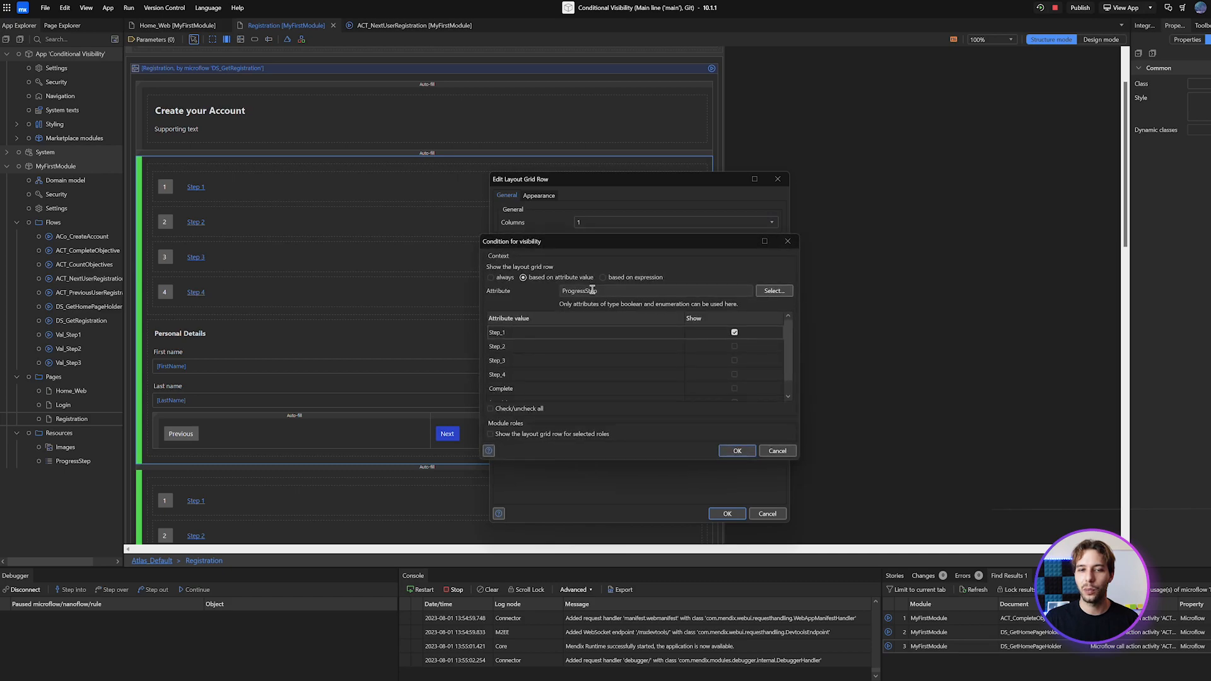
left_click(736, 450)
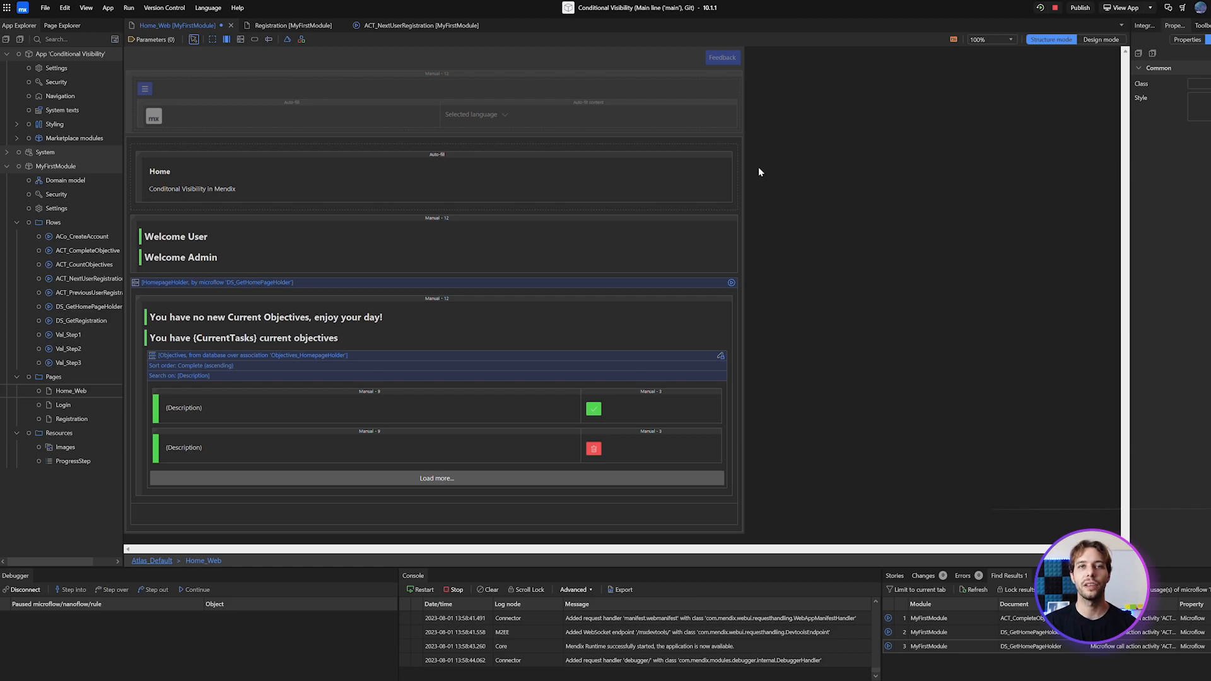
- Select the Welcome User heading and view its user-role-based visibility condition
left_click(177, 237)
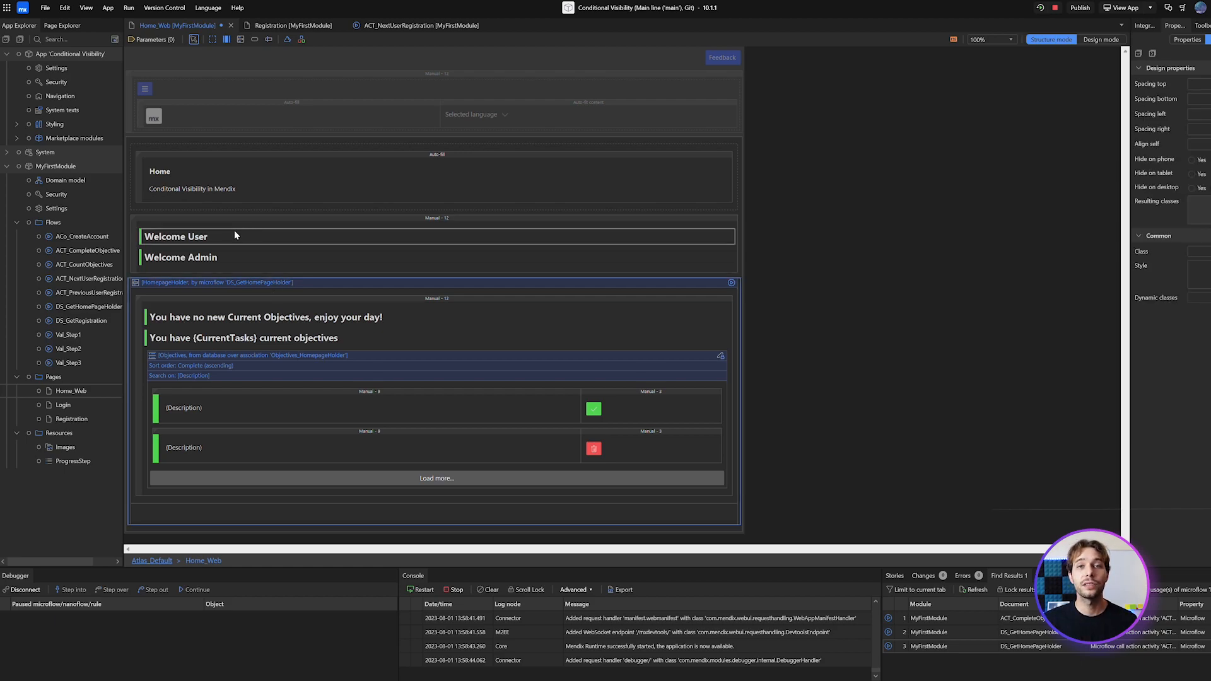
left_click(189, 237)
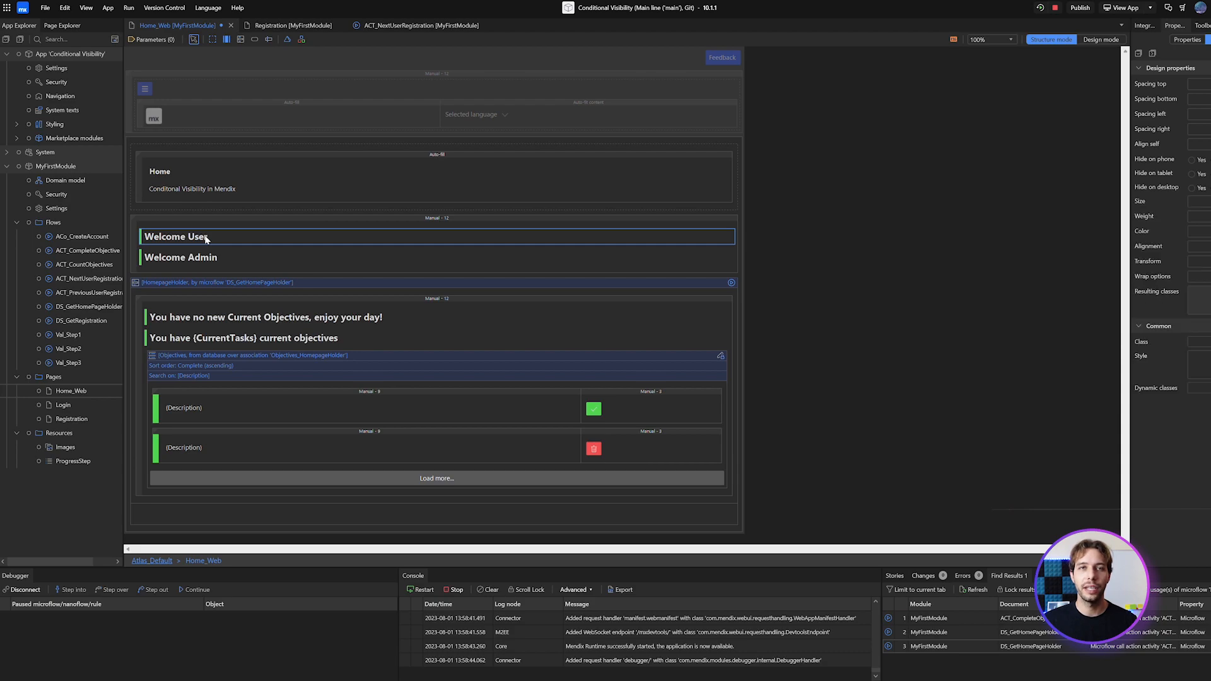
double_click(176, 237)
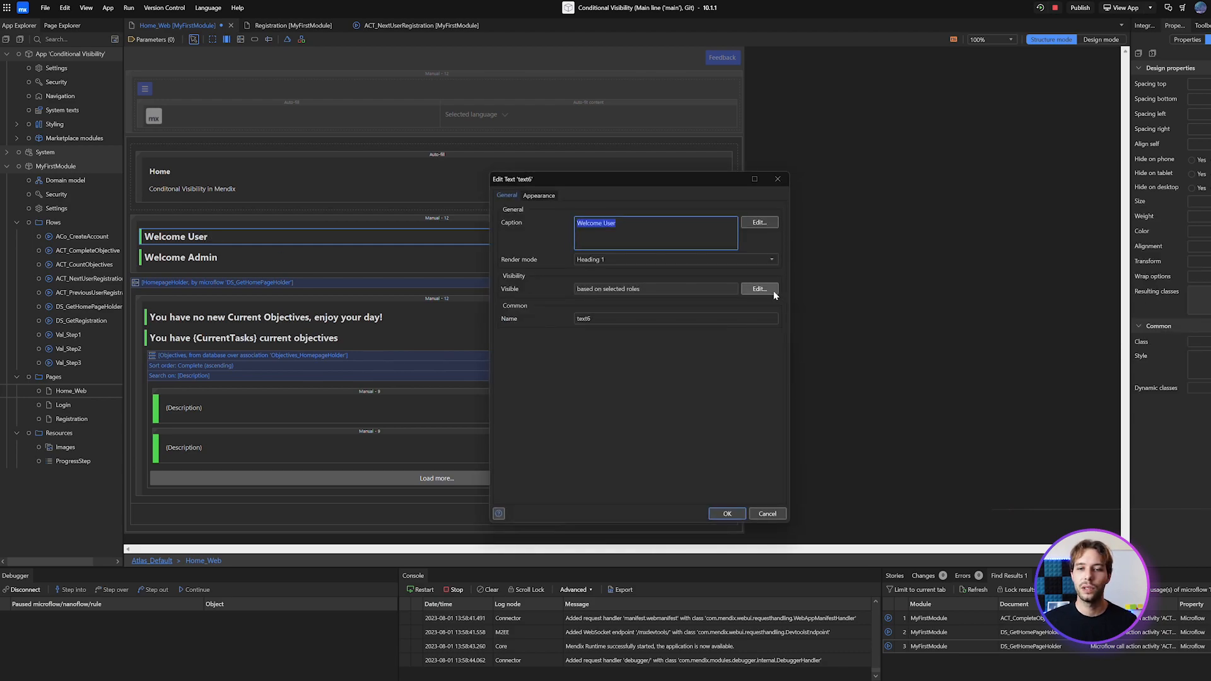
left_click(758, 287)
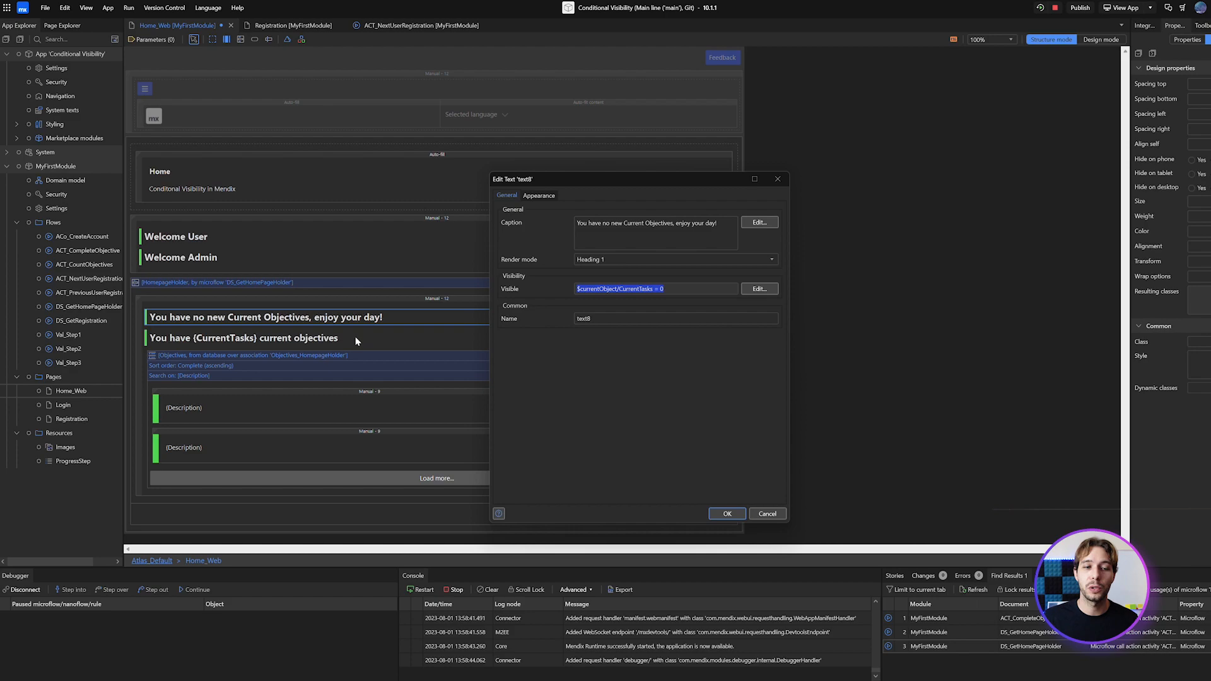
- View the objectives-count heading's visibility expression, CurrentTasks greater than 0
left_click(726, 513)
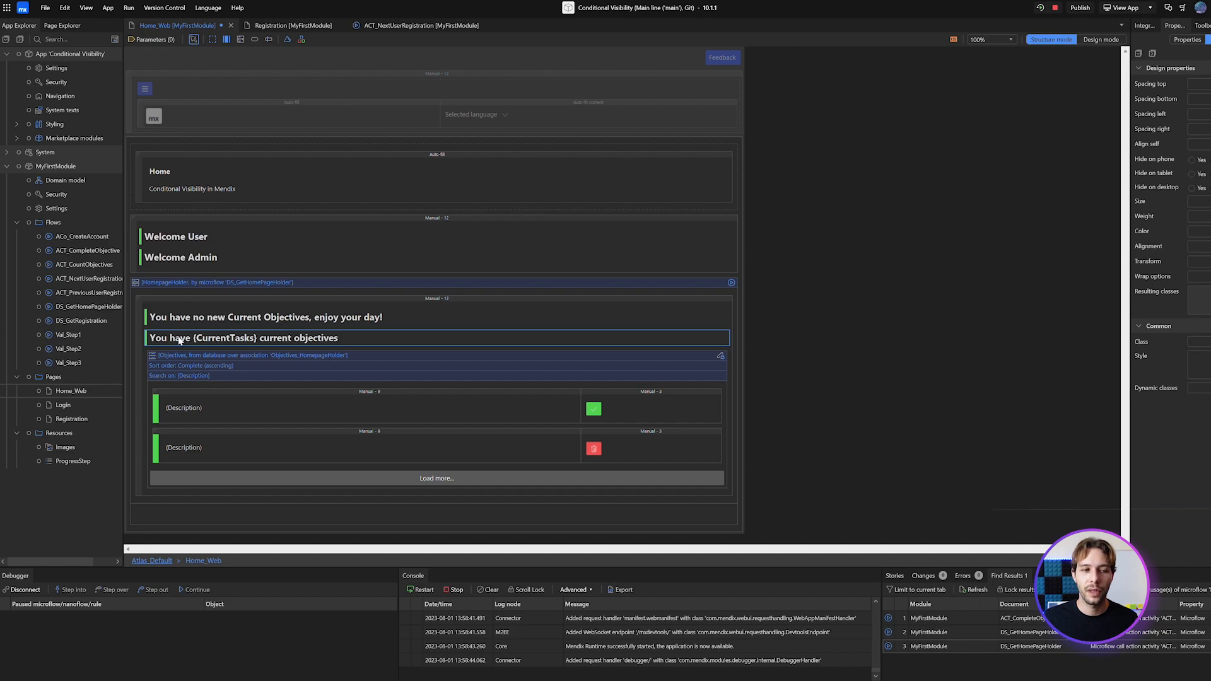
double_click(242, 338)
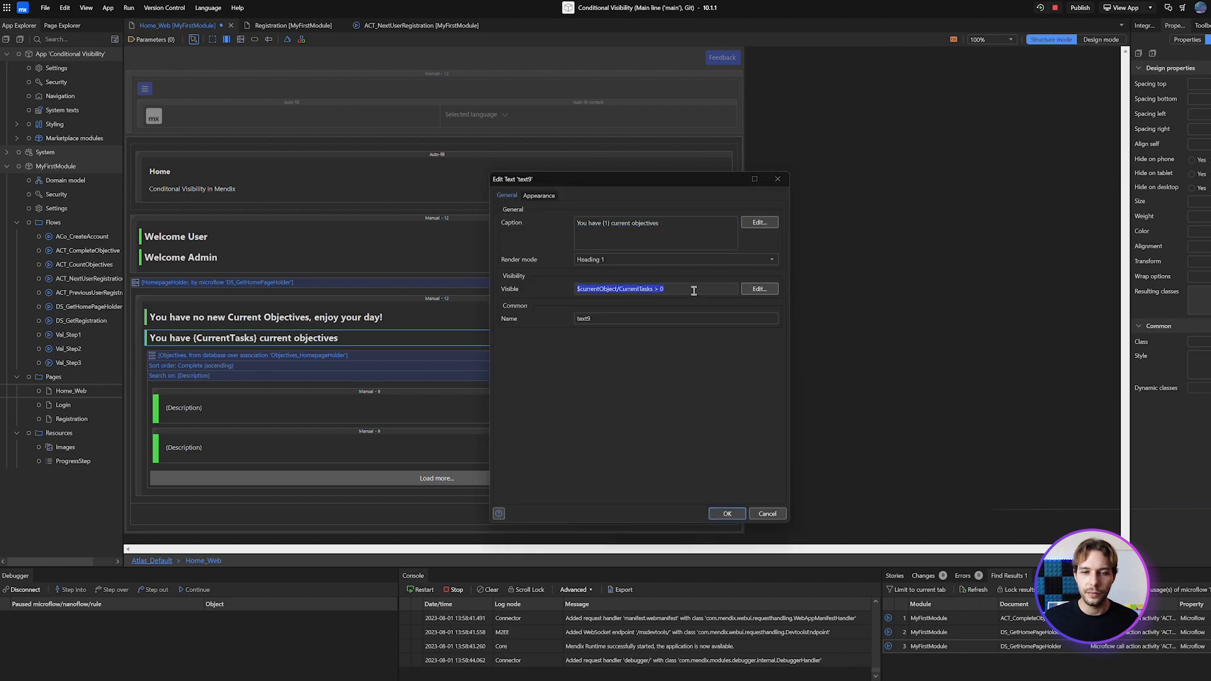
left_click(758, 288)
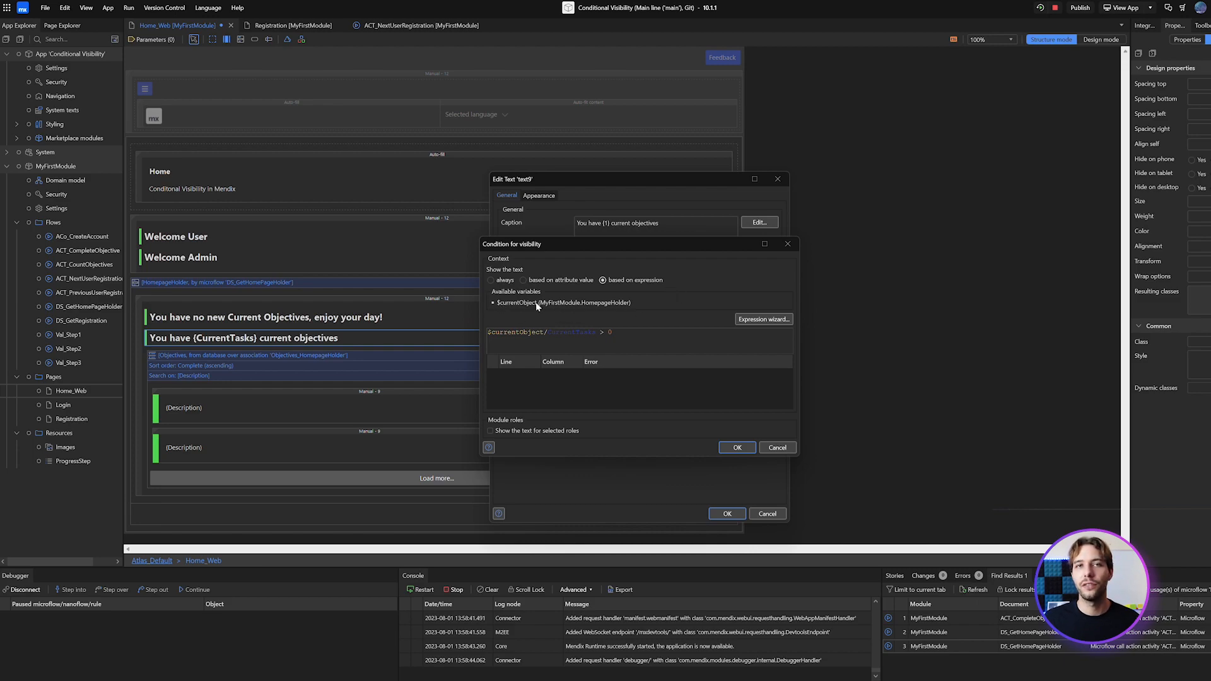
mouse_move(502, 308)
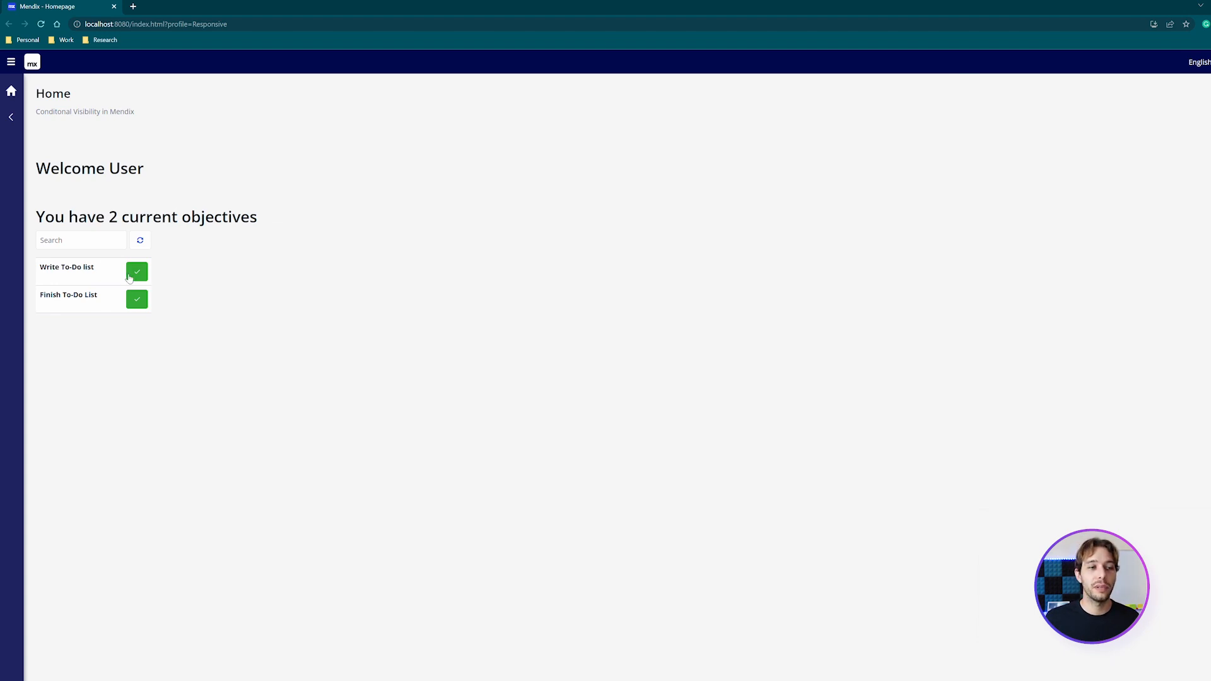
- Mark the Write To-Do list and Finish To-Do List objectives complete in the running app
left_click(136, 271)
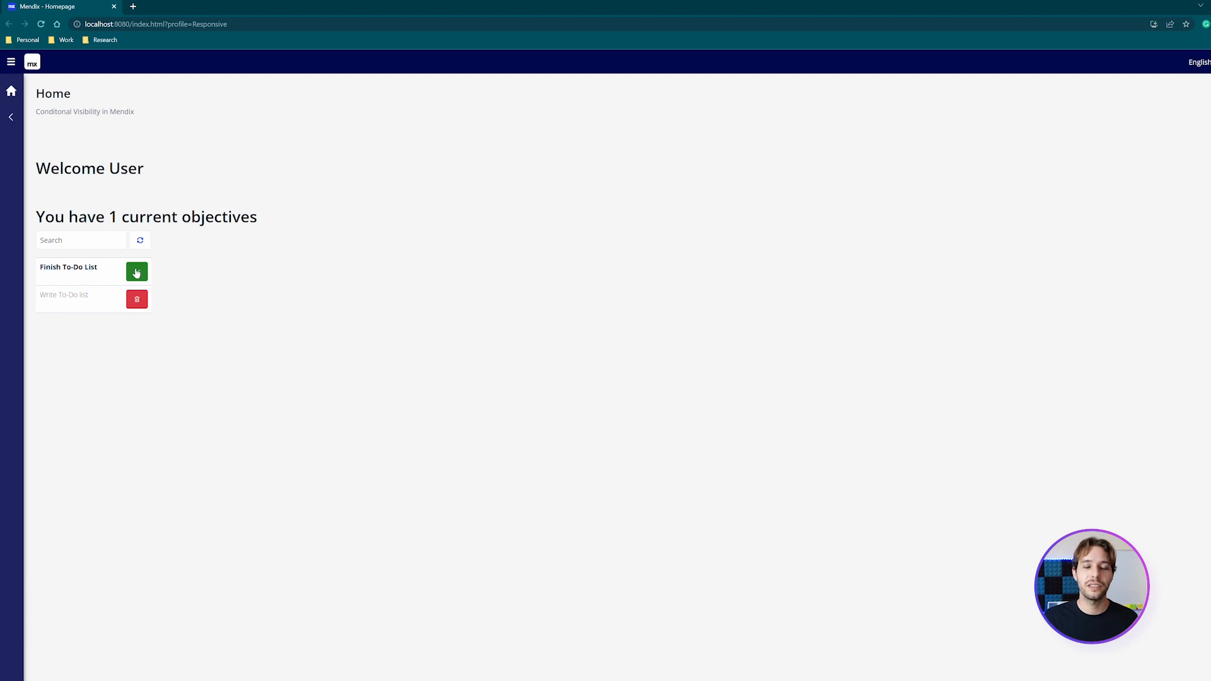
left_click(136, 271)
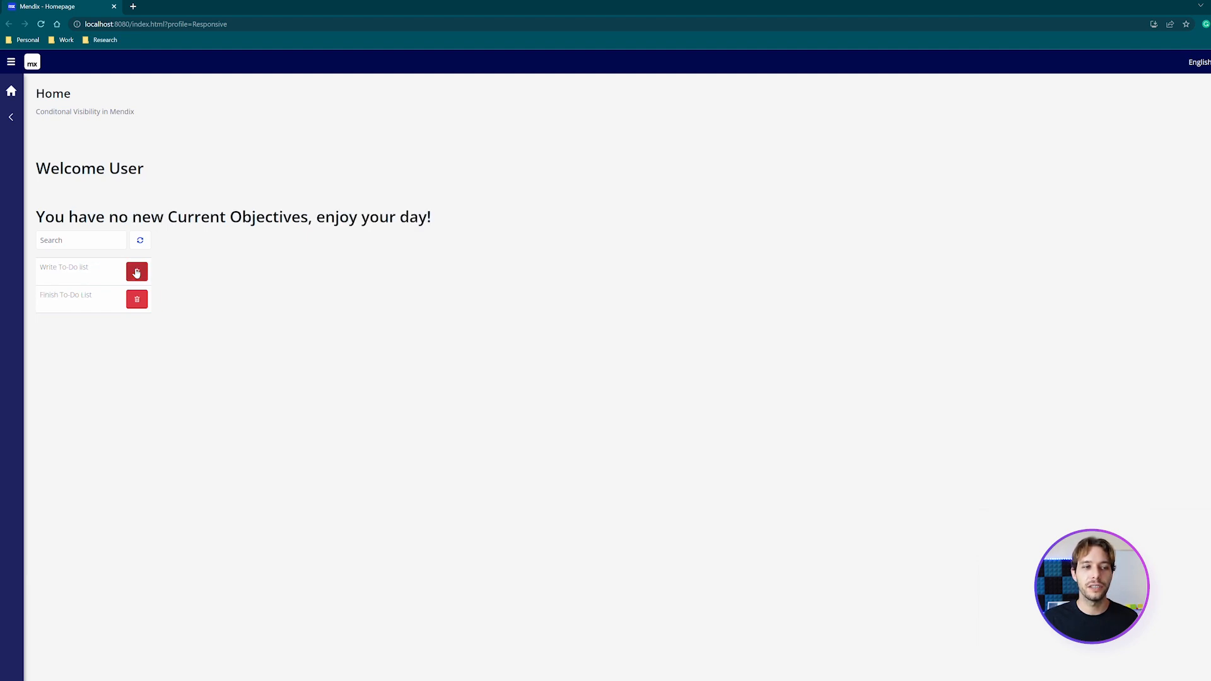